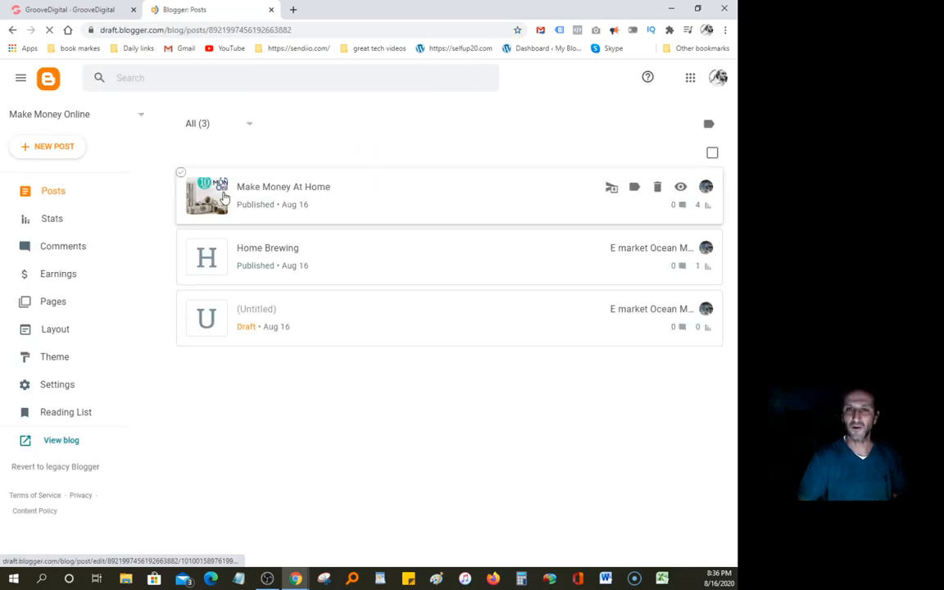
Open the published 'Make Money At Home' post in the Blogger editor.
left_click(281, 187)
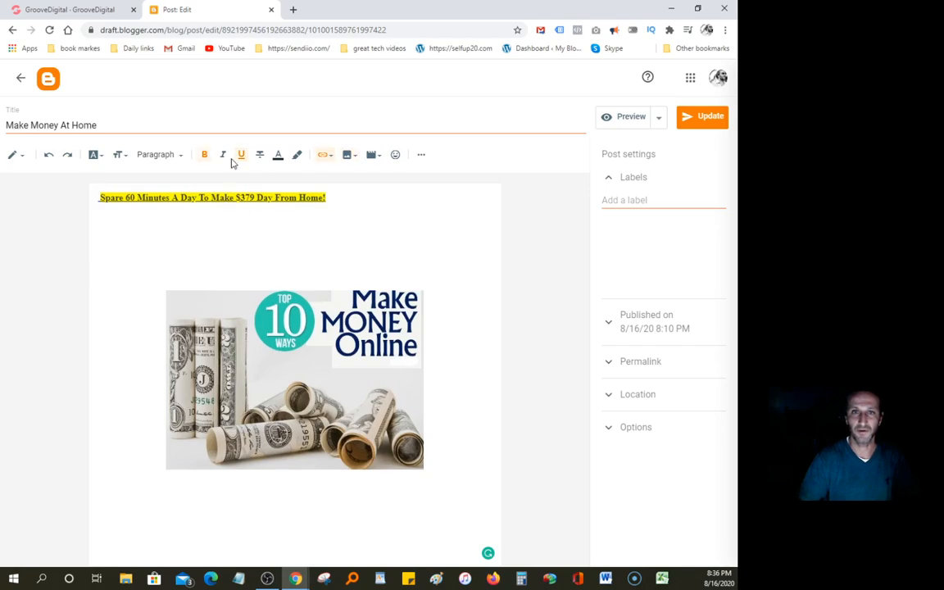
Follow the post's linked headline to the Home Cash Sites landing page in a new tab.
left_click(291, 9)
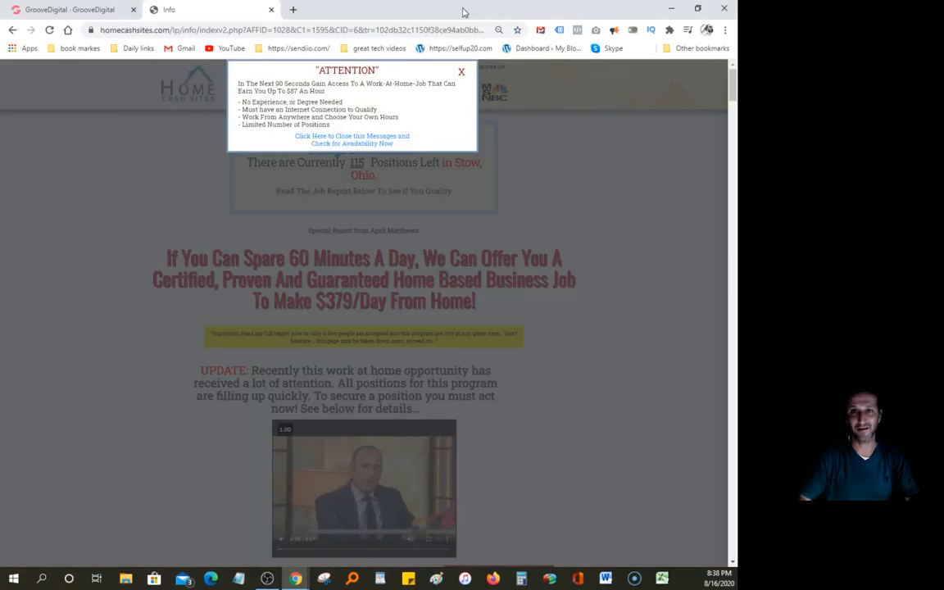
Dismiss the ATTENTION notice and read the sales page down to the GET STARTED enrollment form.
left_click(461, 72)
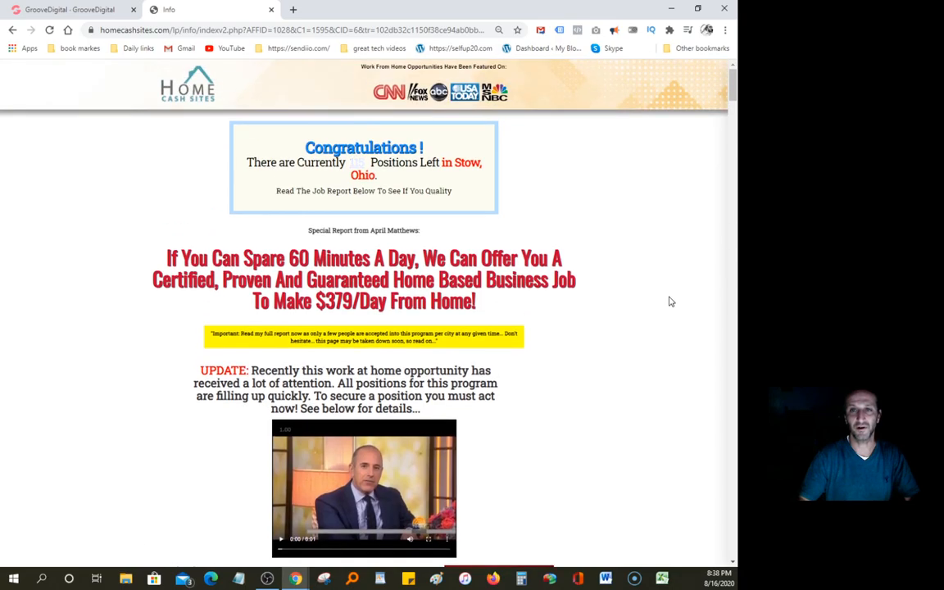
mouse_move(409, 115)
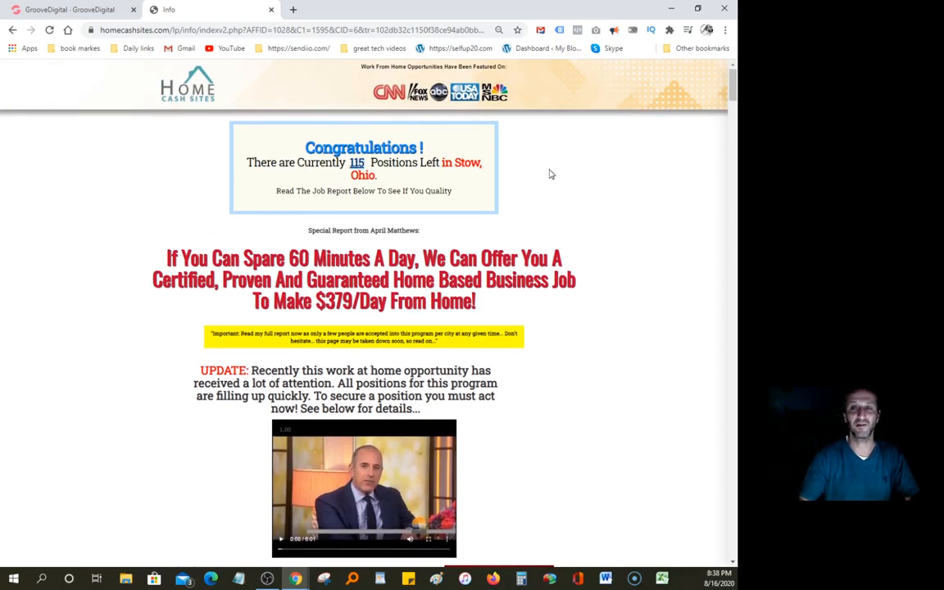
scroll("down", 3)
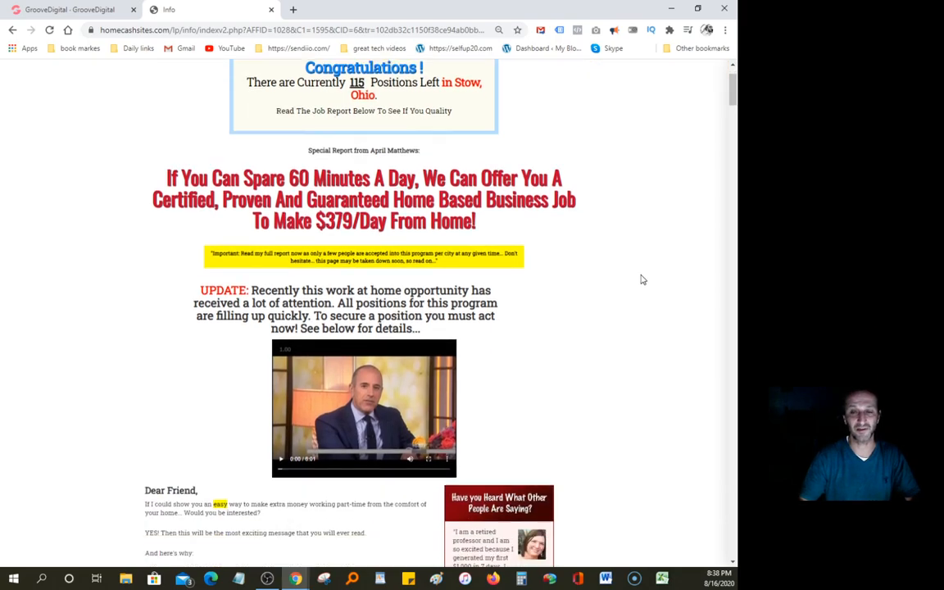
scroll("down", 3)
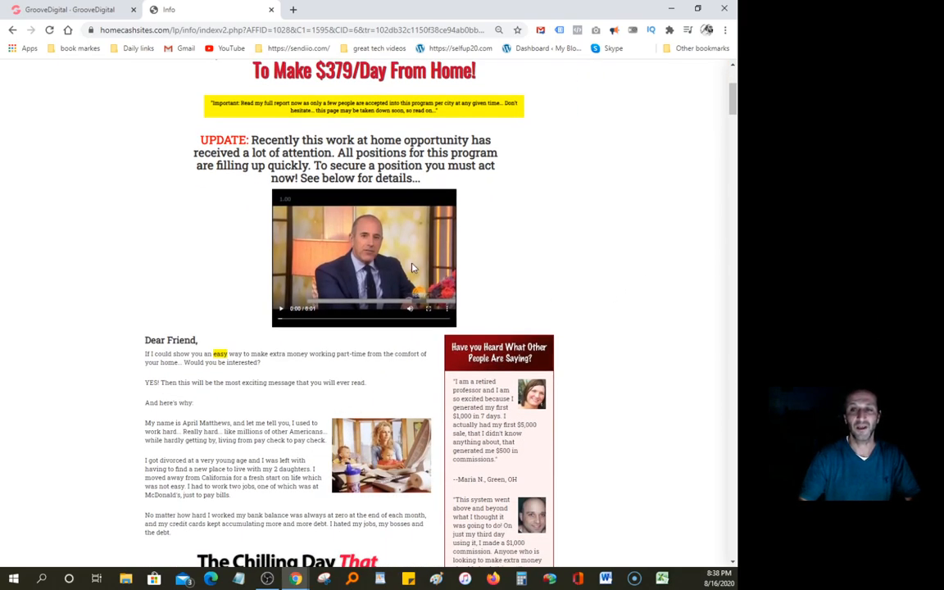
scroll("down", 3)
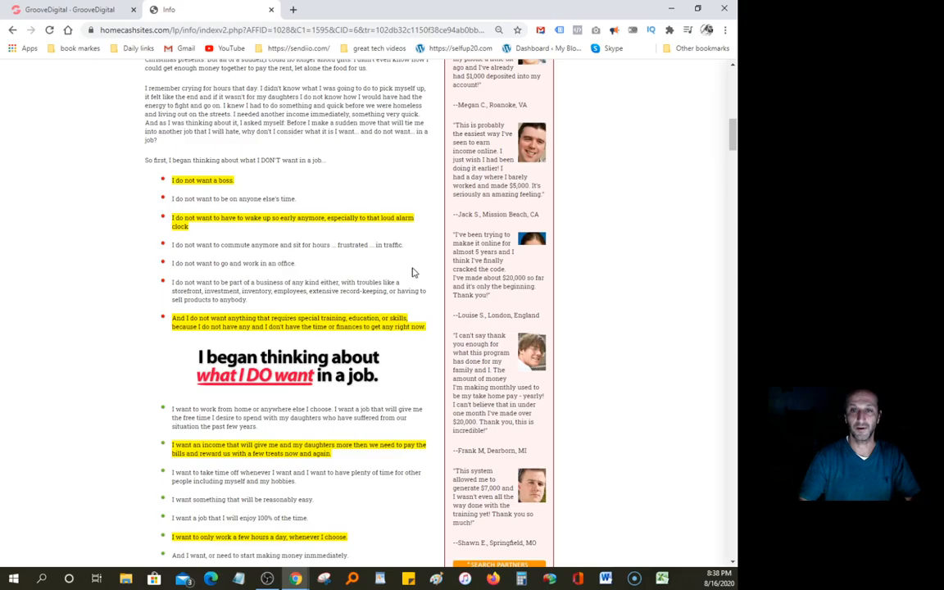
scroll("down", 3)
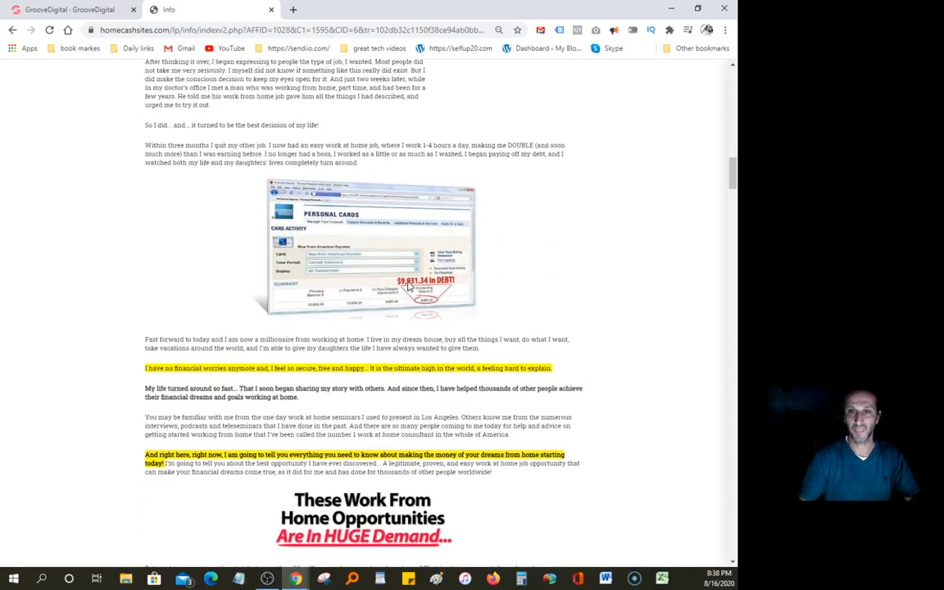
scroll("down", 3)
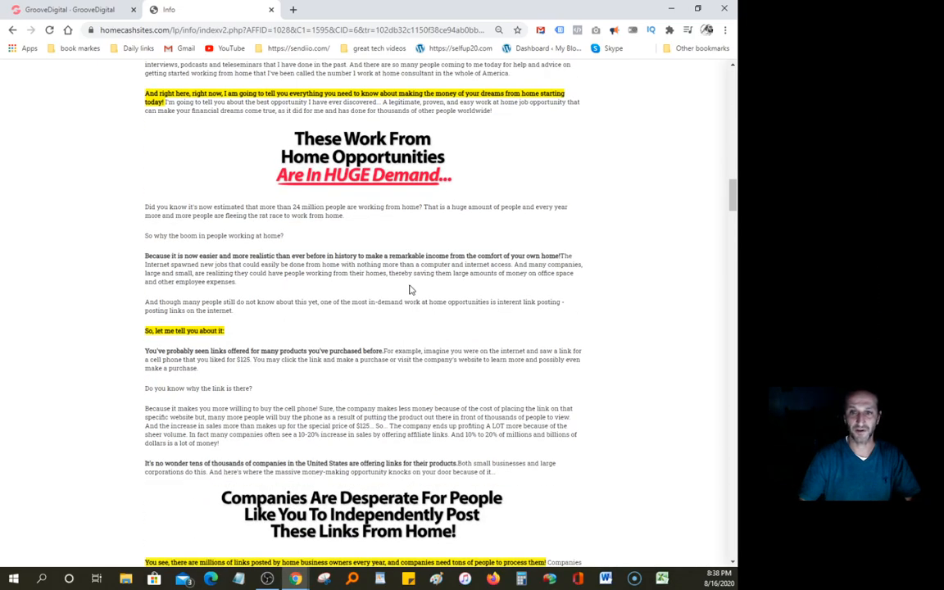
scroll("down", 3)
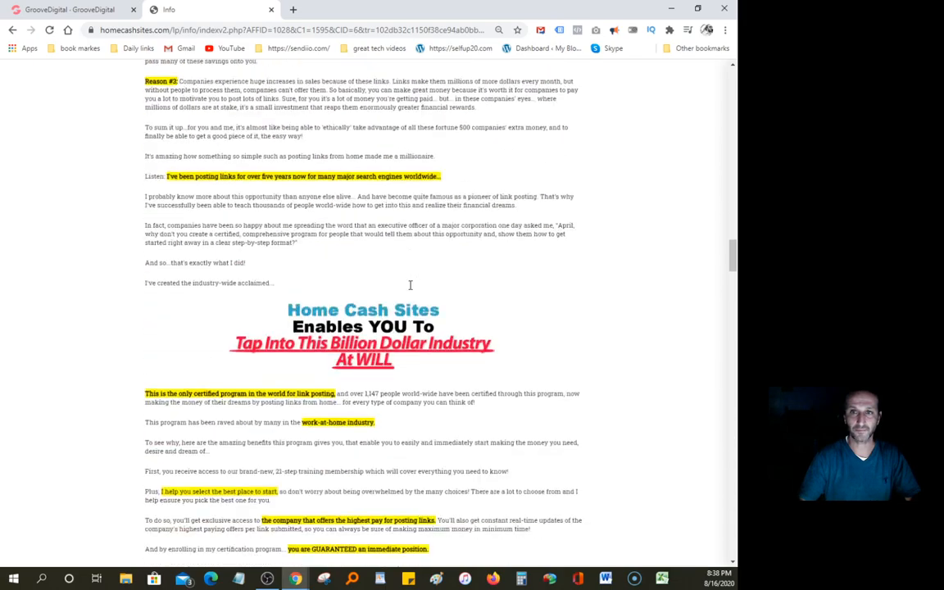
scroll("down", 3)
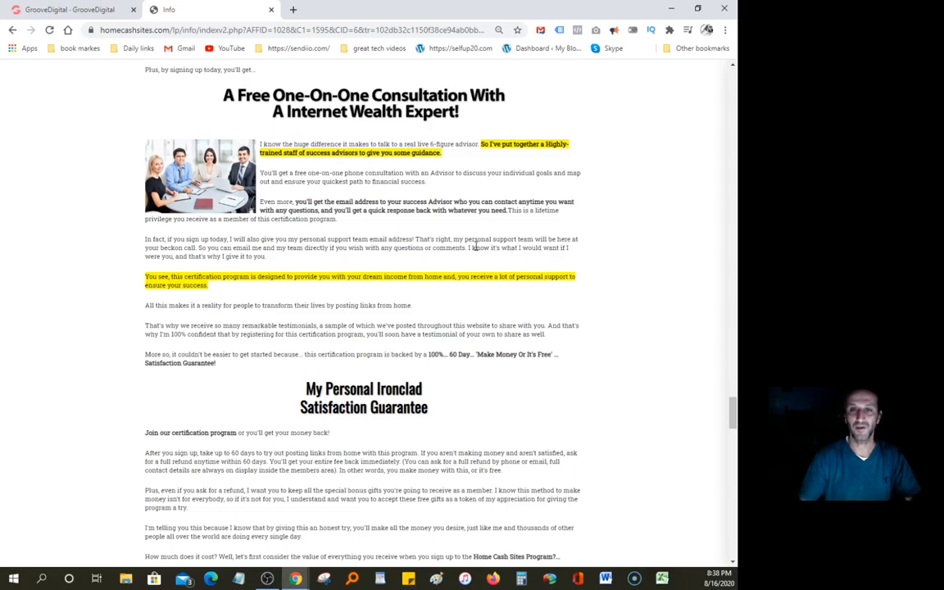
scroll("down", 3)
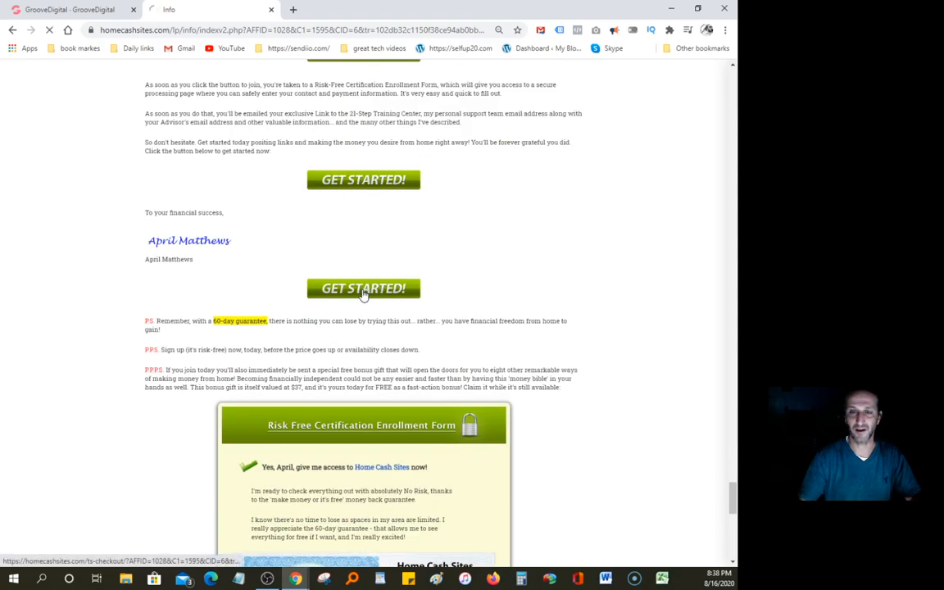
Start enrollment via GET STARTED, reaching the checkout with the $17 STOP discount popup.
left_click(364, 289)
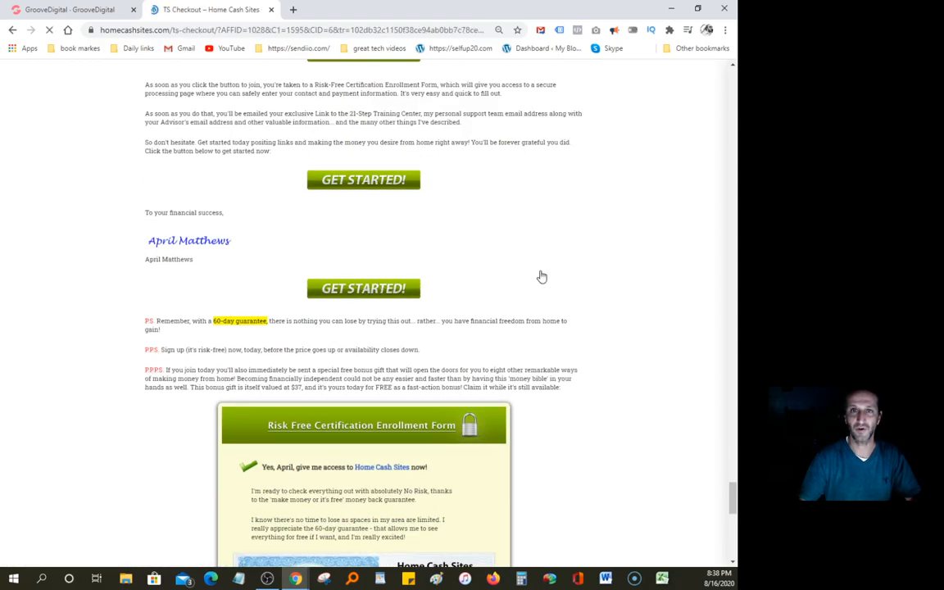
left_click(364, 178)
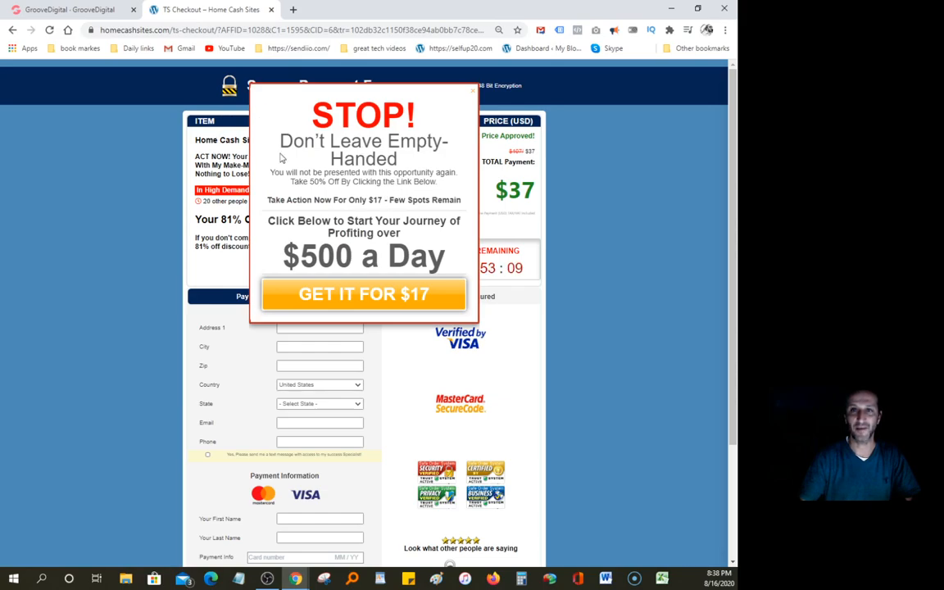
mouse_move(301, 242)
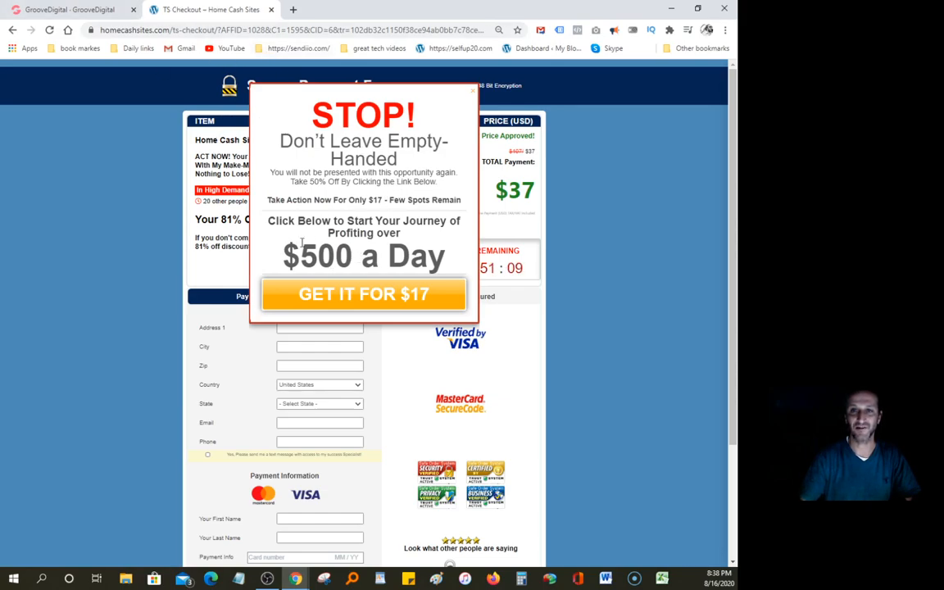